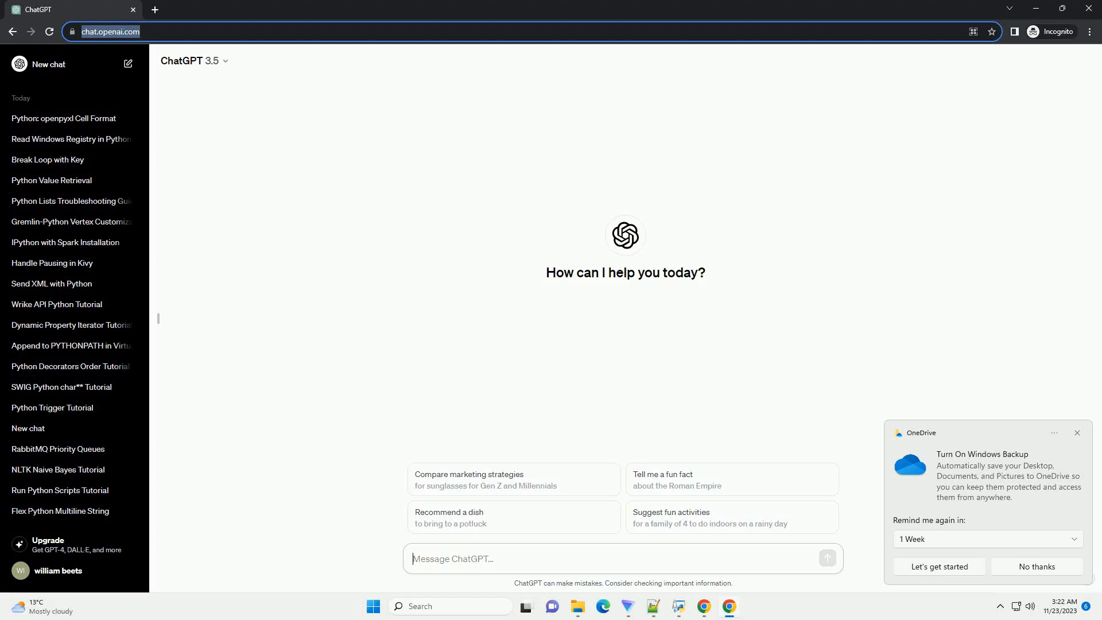
# Step: Send the request for a Python tutorial on parsing XML and saving it to a database
pyautogui.press('Enter')
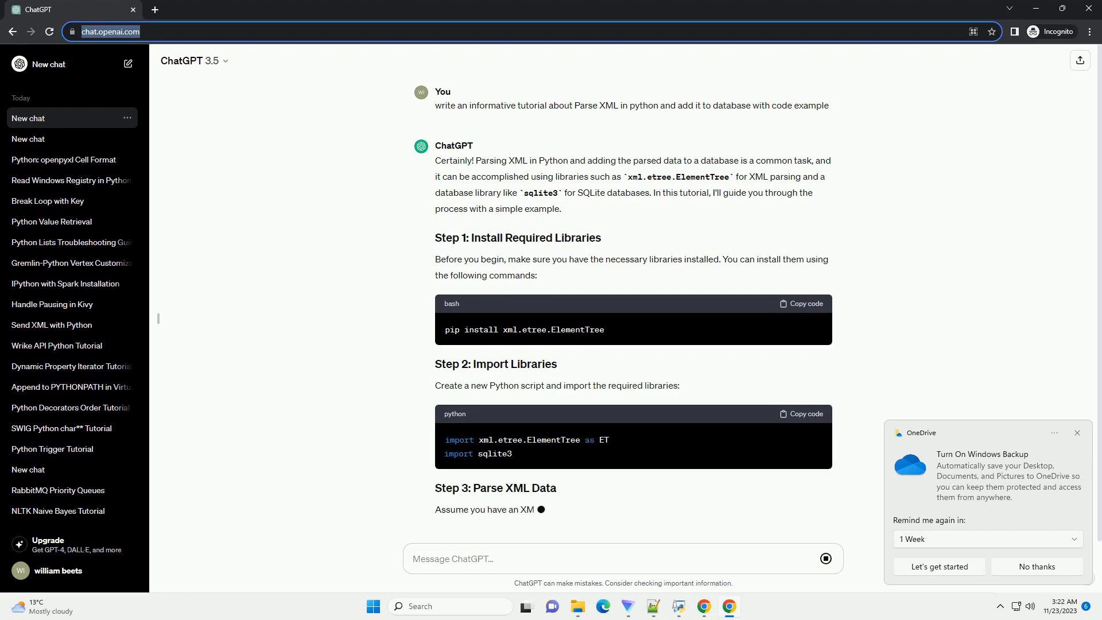
# Step: Scroll down to follow the sample data.xml records and the XML parsing loop as they generate
pyautogui.scroll(-3)
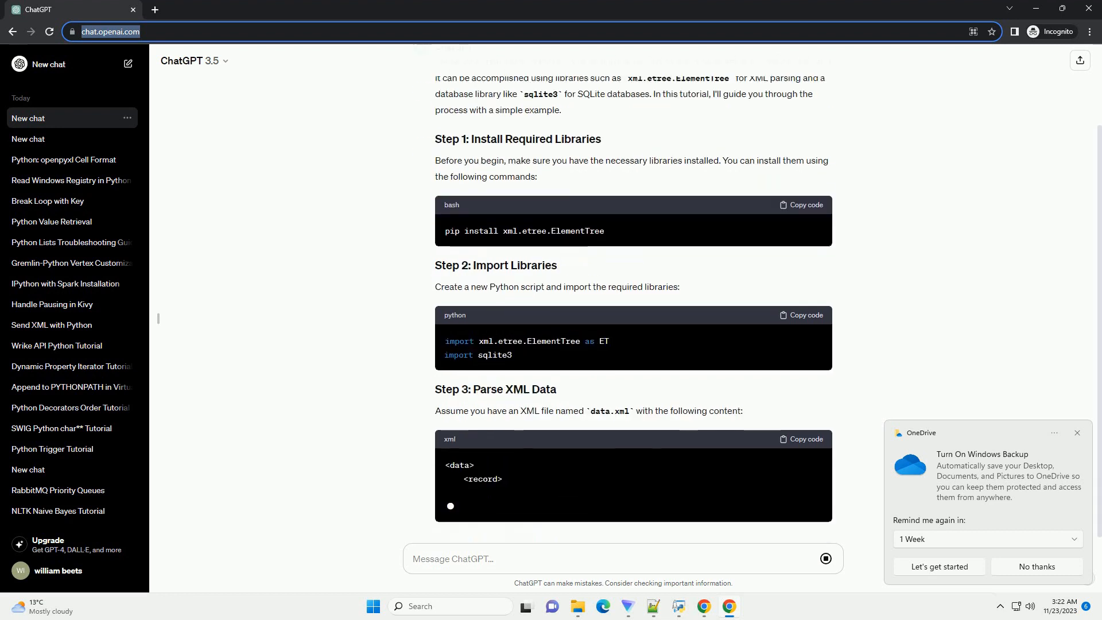
pyautogui.scroll(-3)
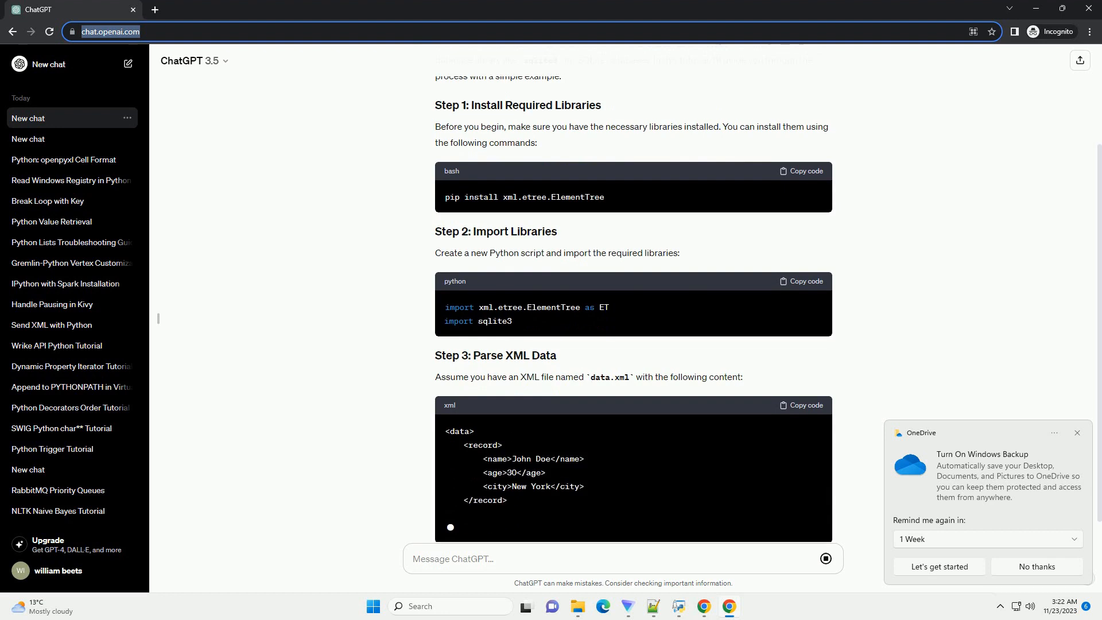
pyautogui.scroll(-3)
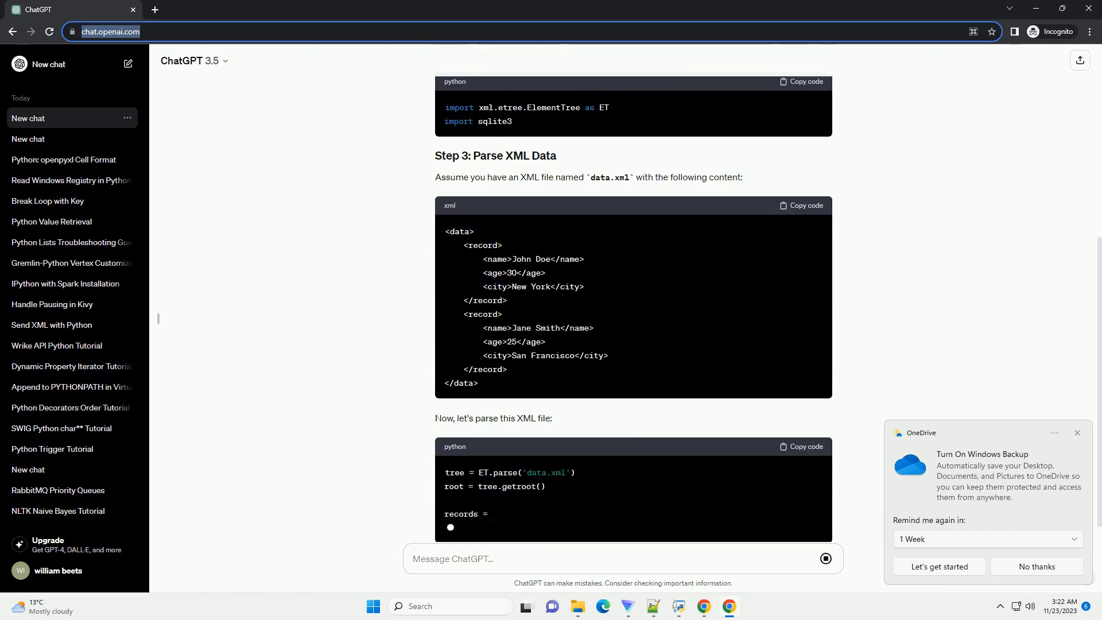
pyautogui.scroll(-3)
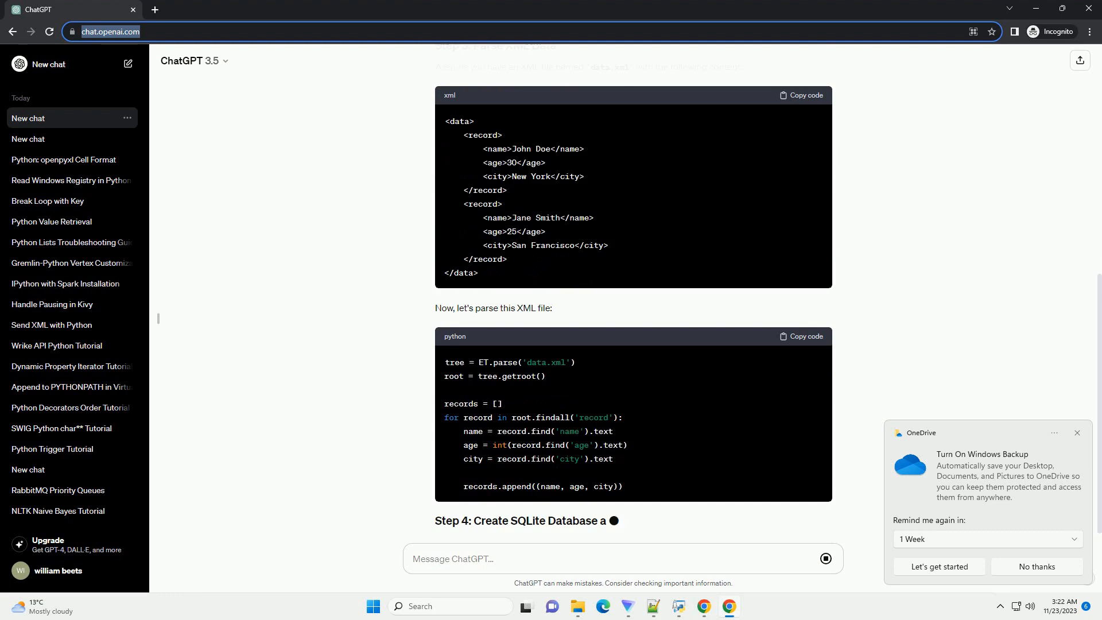
# Step: Scroll down through the SQLite table-creation code and the Step 5 insert code
pyautogui.scroll(-3)
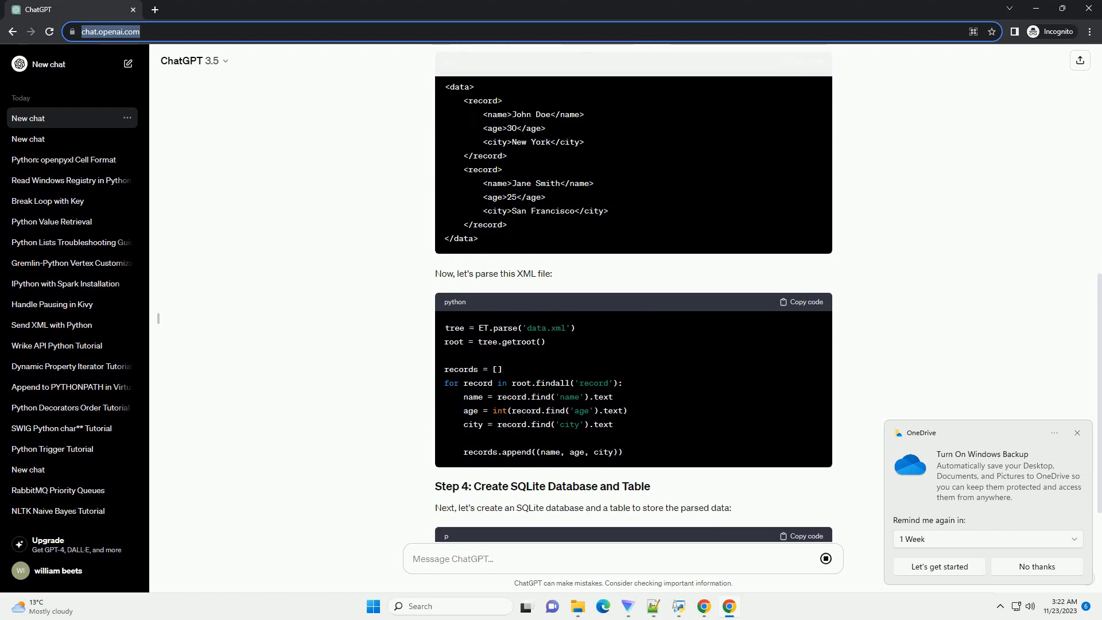
pyautogui.scroll(-3)
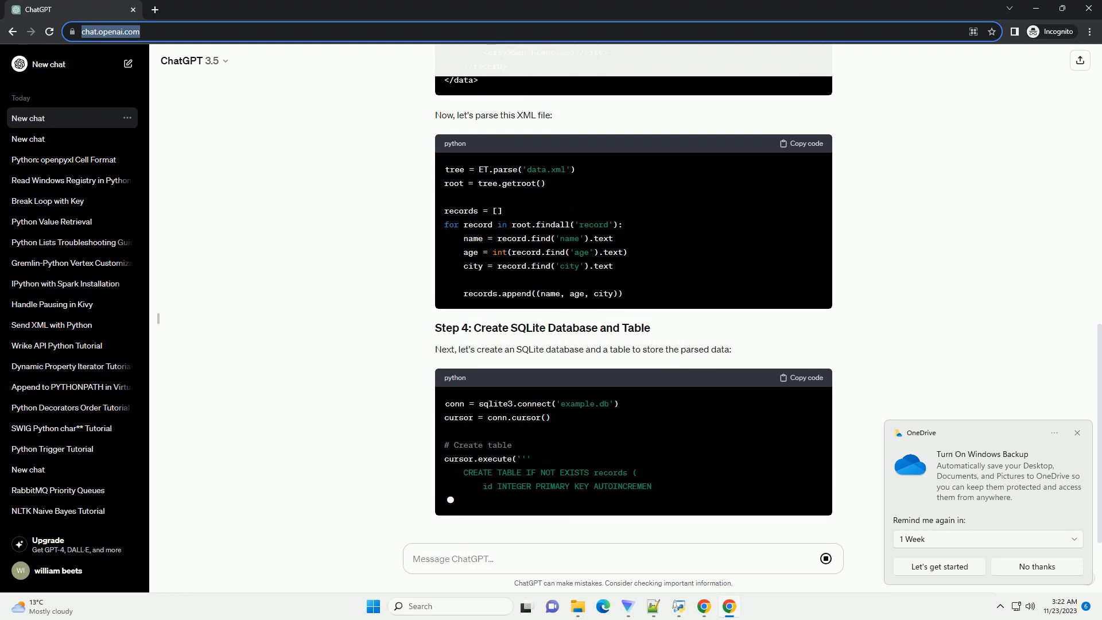
pyautogui.scroll(-3)
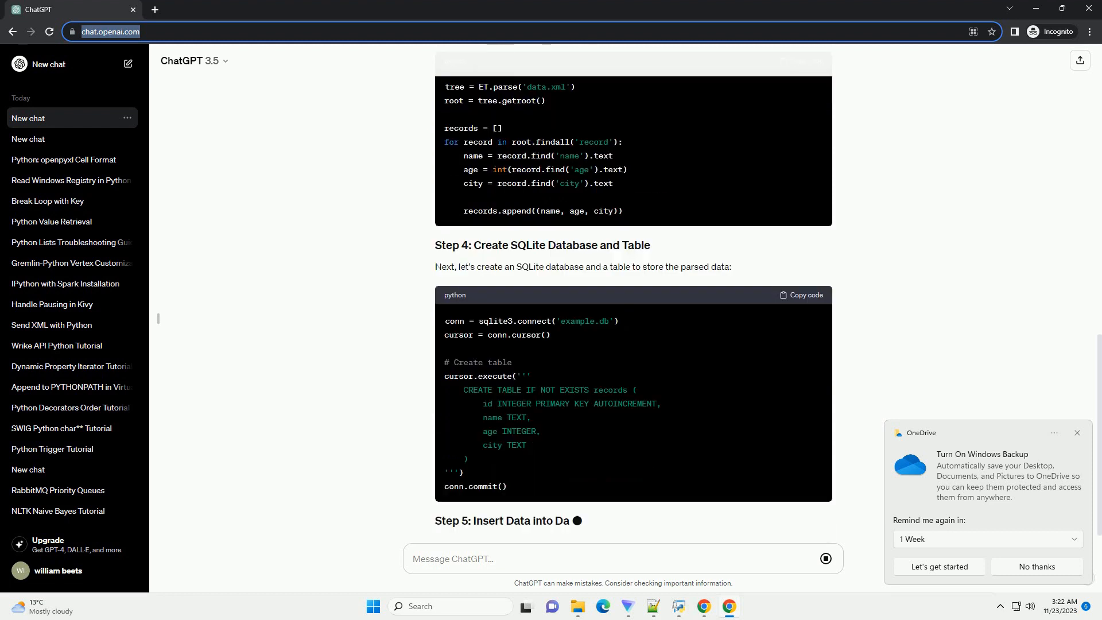
pyautogui.scroll(-3)
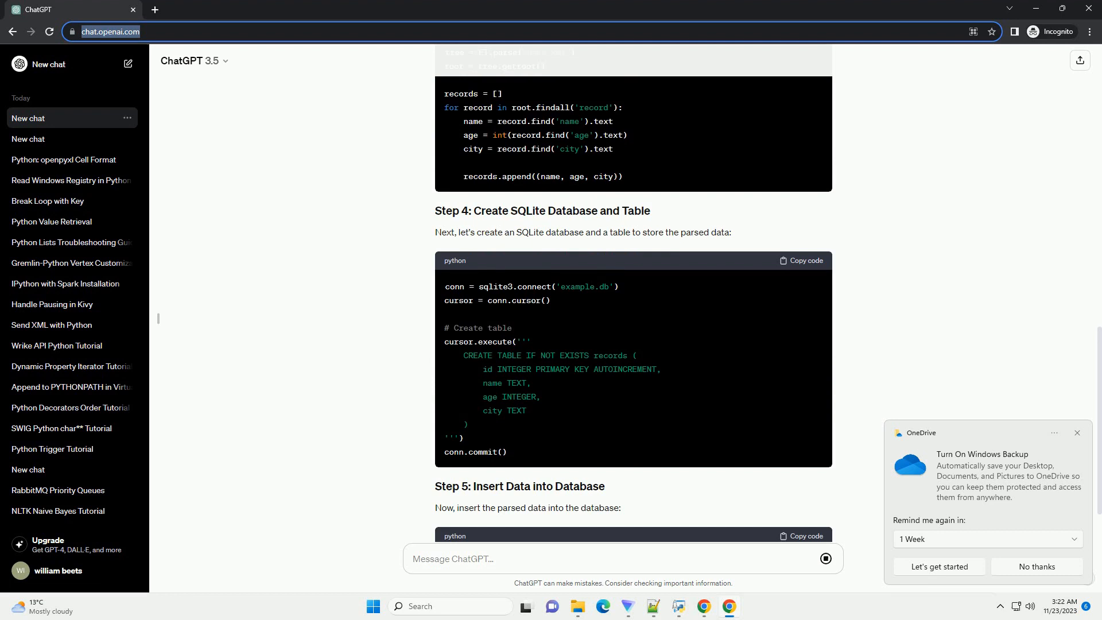
pyautogui.scroll(-3)
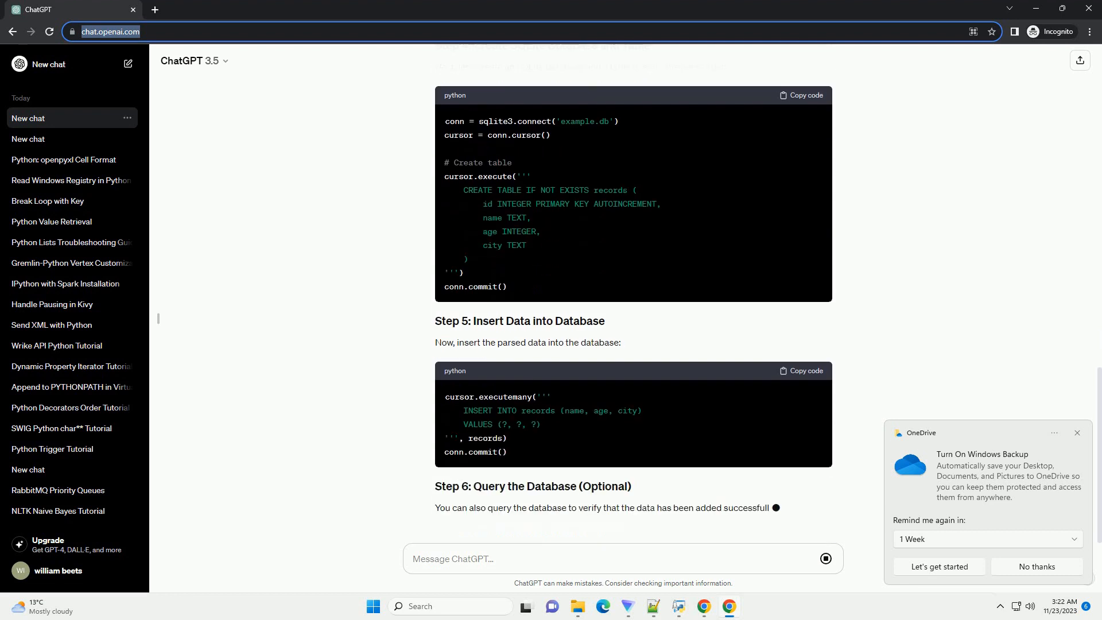
# Step: Scroll down through the Step 6 query code, Step 7 connection close and the Conclusion
pyautogui.scroll(-3)
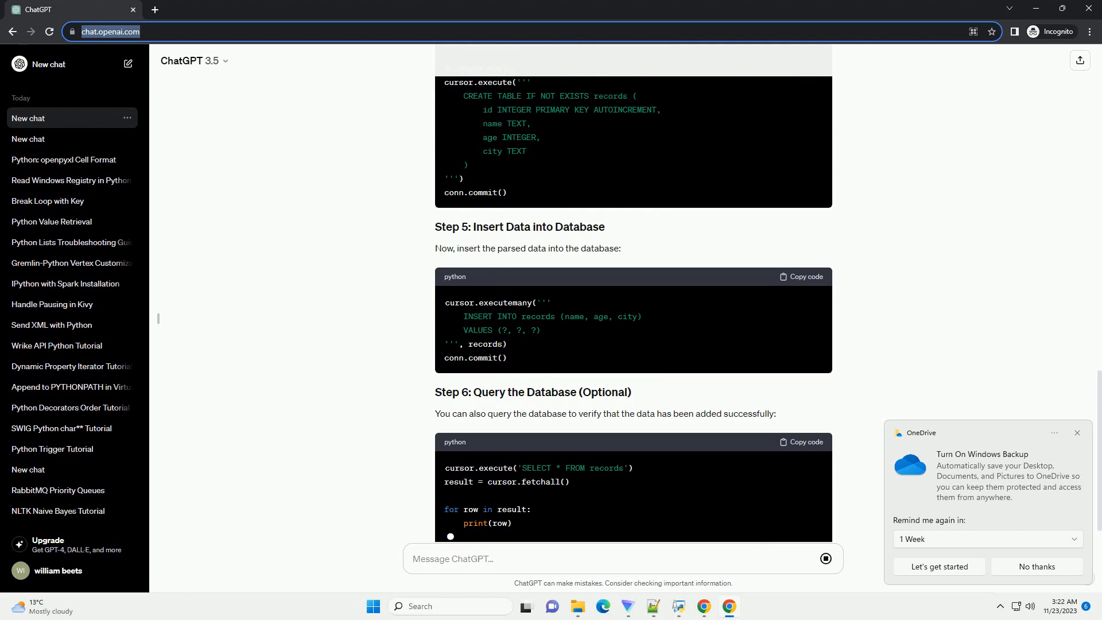
pyautogui.scroll(-3)
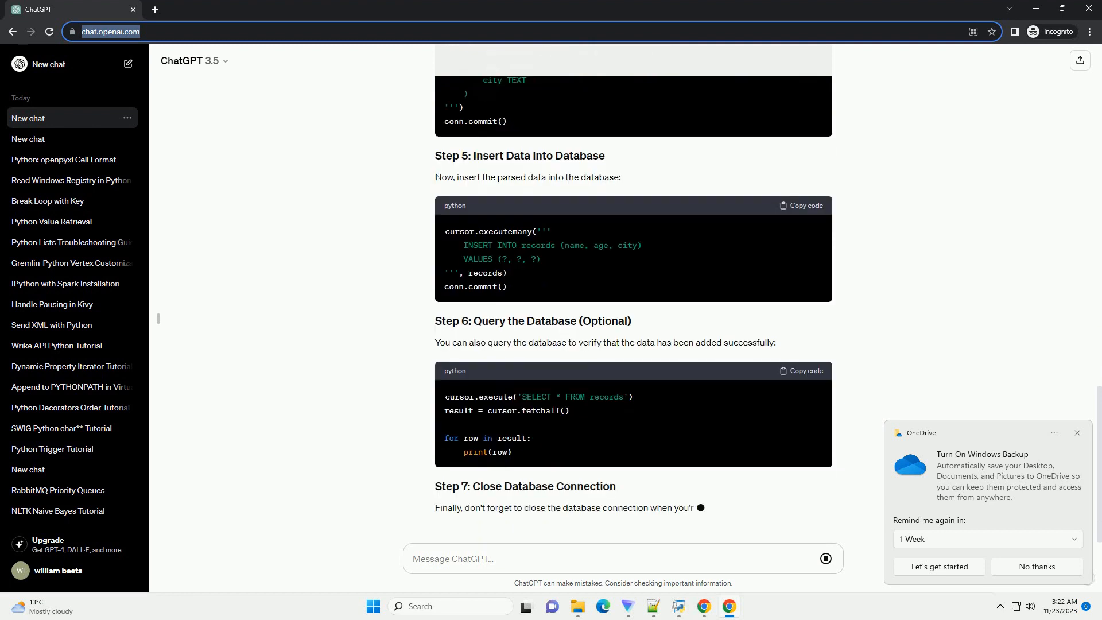
pyautogui.scroll(-3)
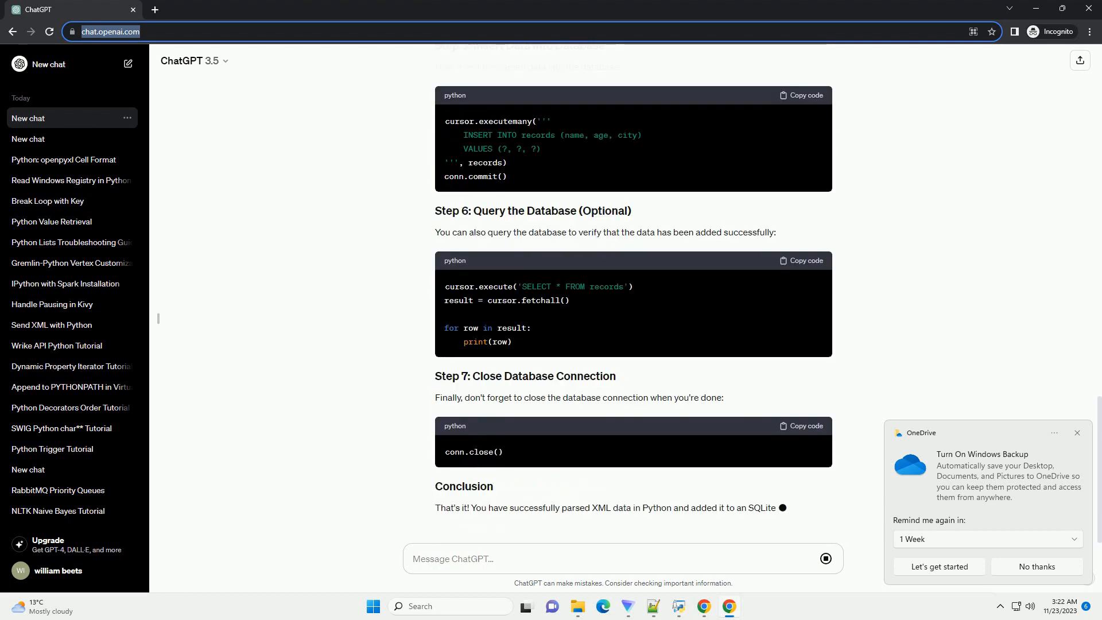